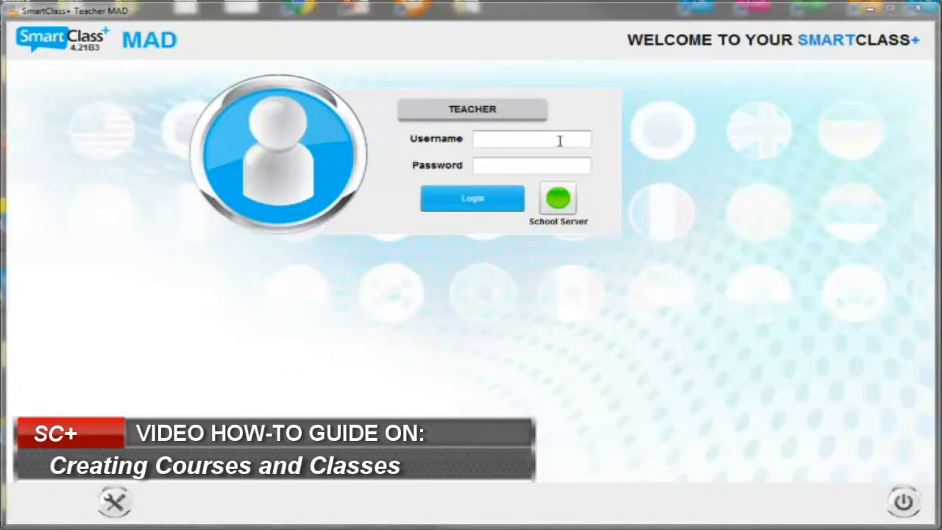
Enter the teacher username 'gerry' and the password on the login form.
click(531, 139)
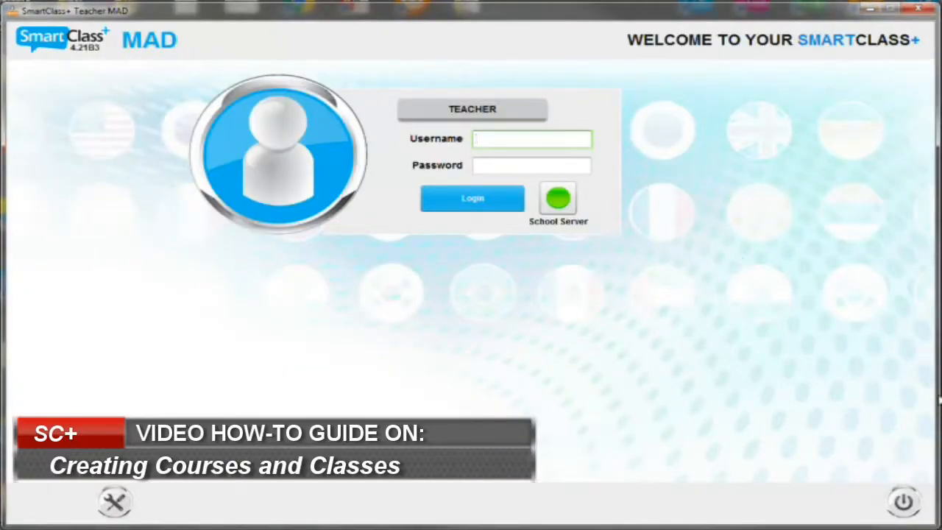
text(gerr)
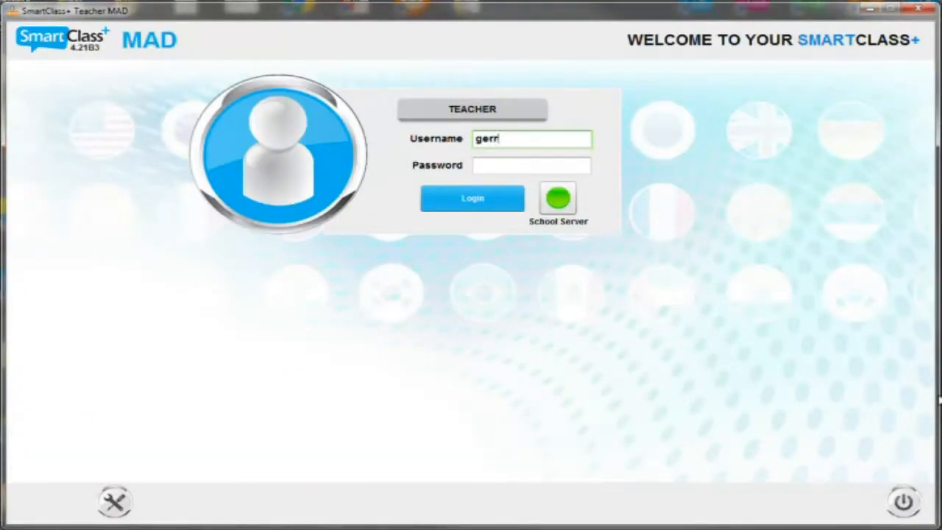
text(y)
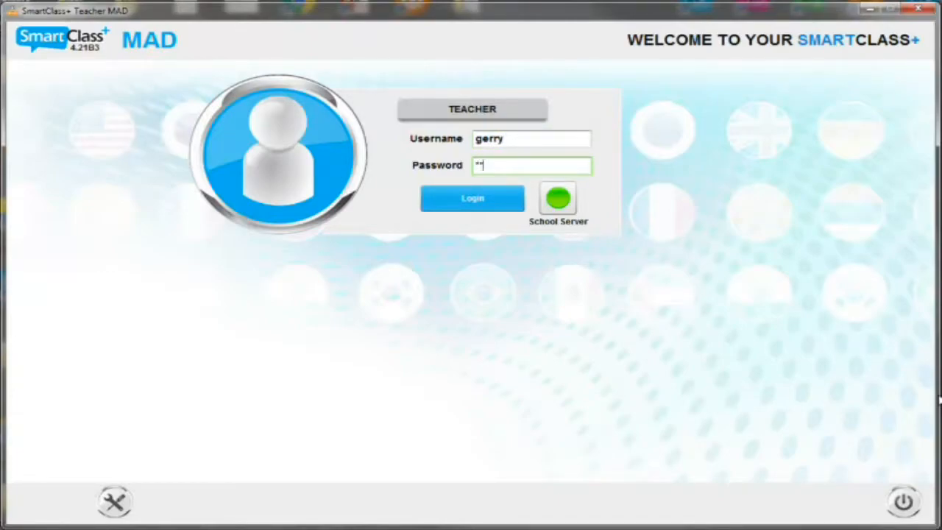
text(**)
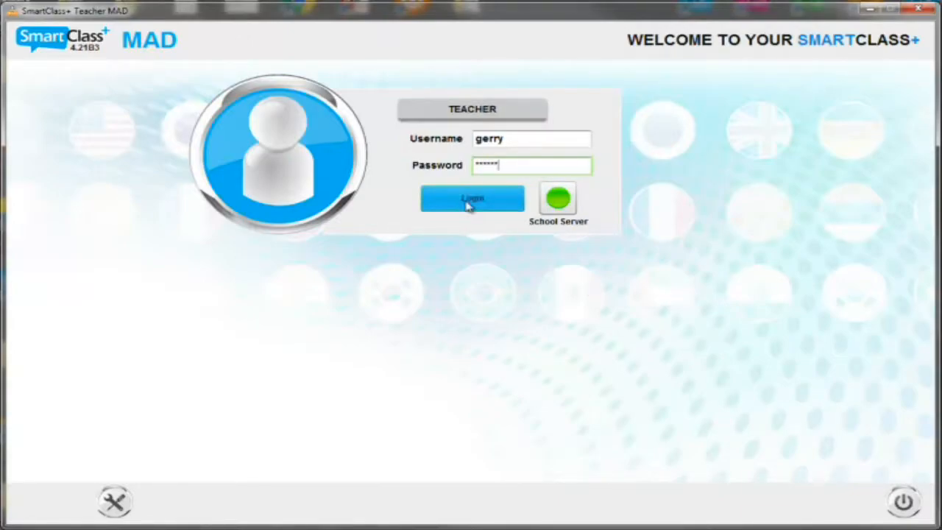
Sign in with the entered credentials to reach the Select Class screen.
click(472, 198)
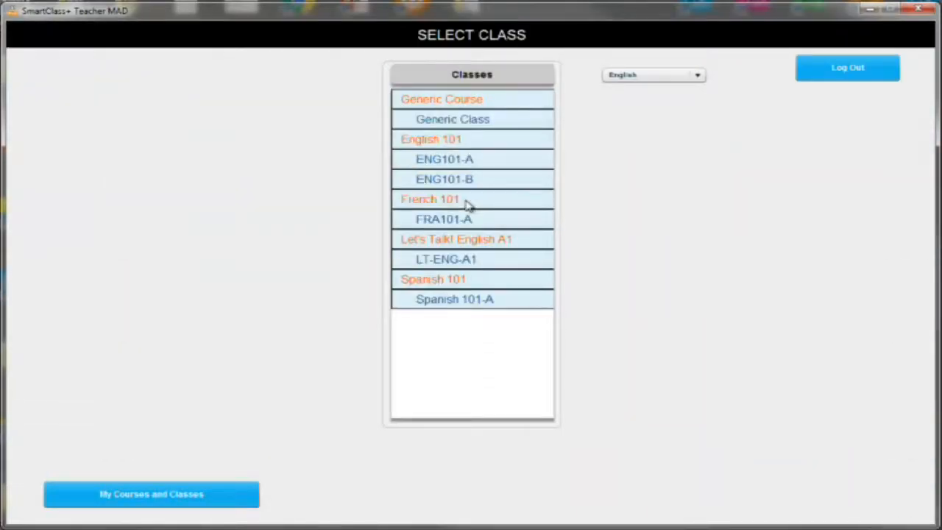
mouse_move(726, 174)
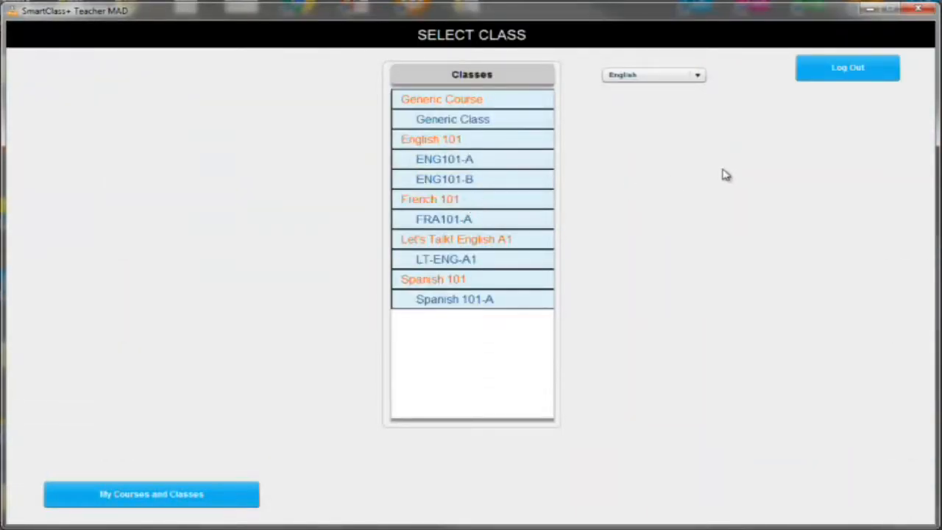
mouse_move(624, 184)
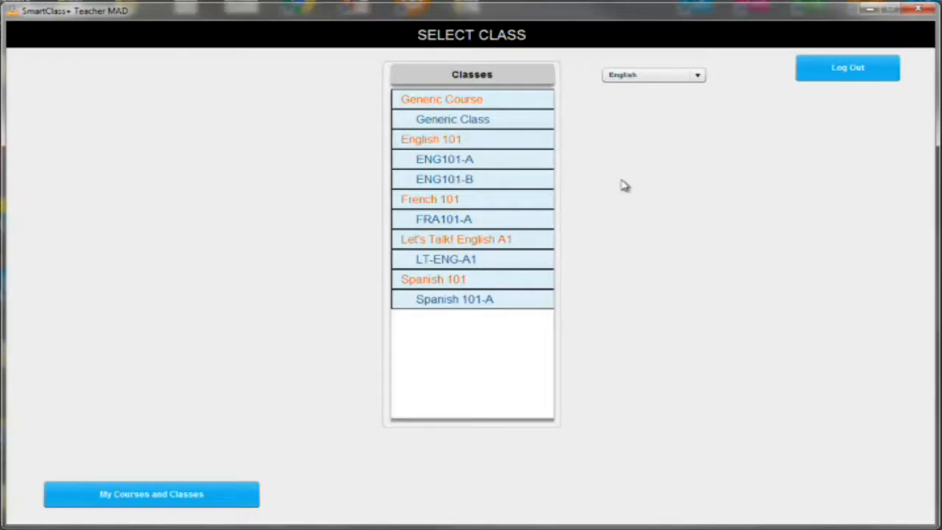
mouse_move(505, 109)
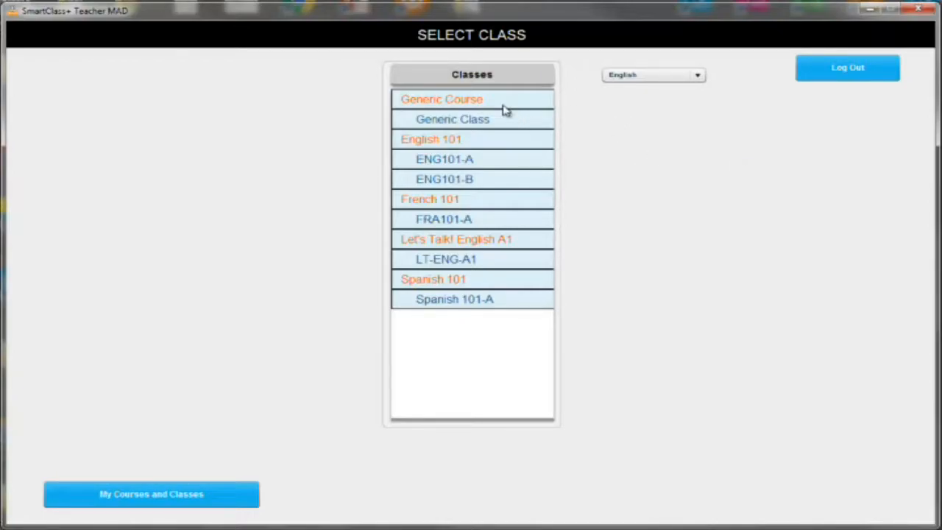
mouse_move(479, 144)
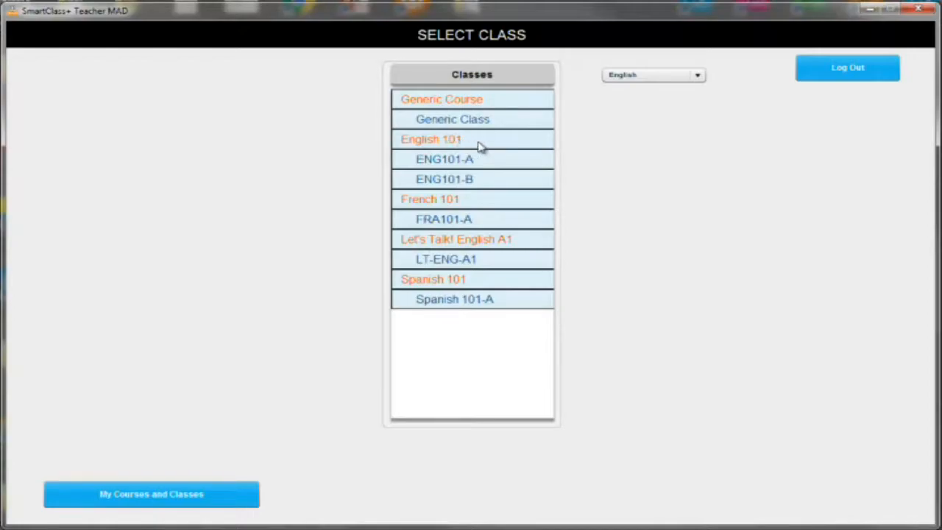
mouse_move(490, 122)
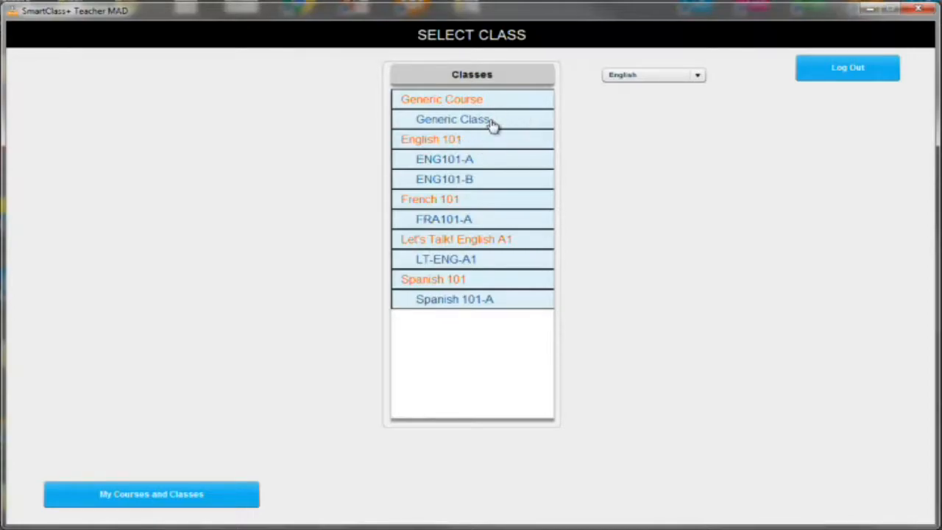
mouse_move(380, 491)
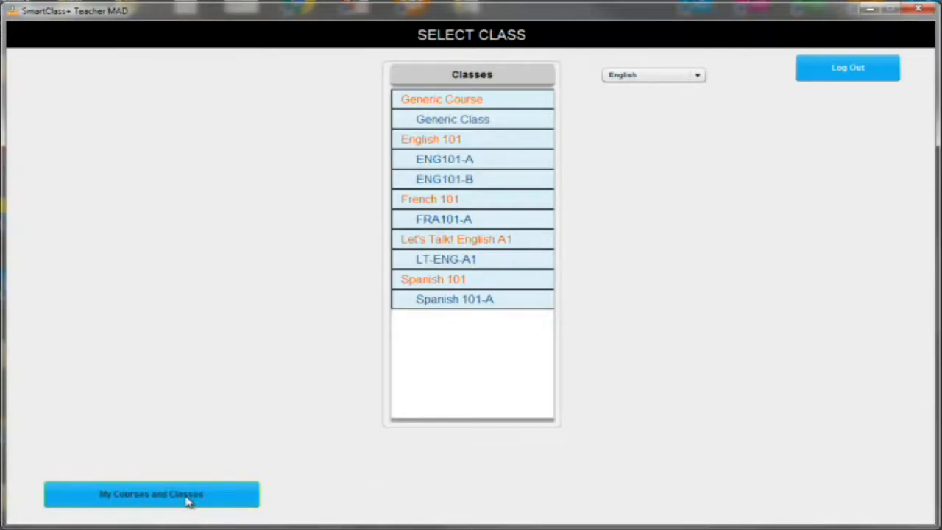
Open the My Courses and Classes manager and scroll across the course list.
click(151, 494)
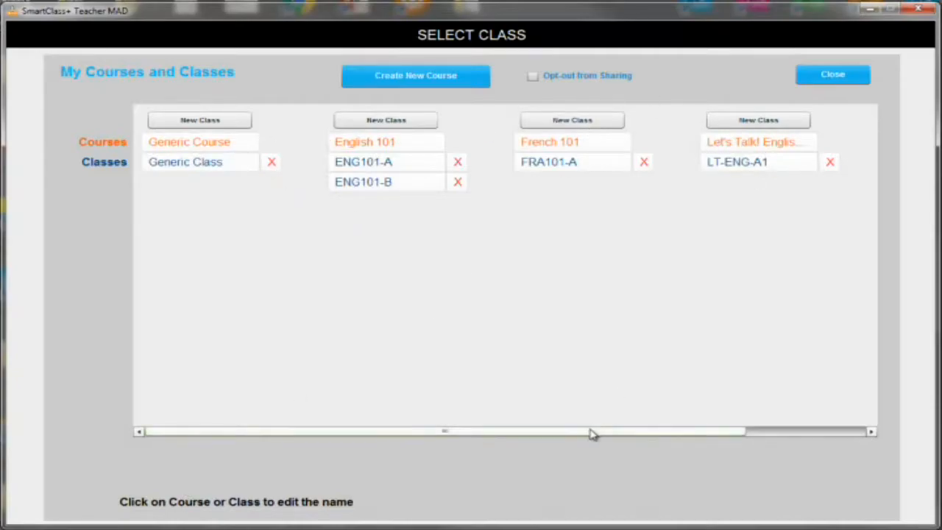
drag(445, 432, 783, 431)
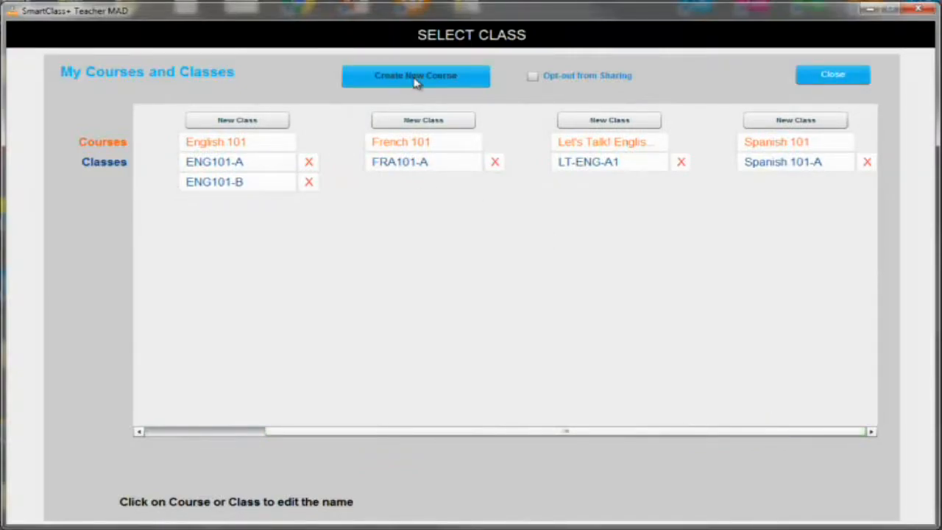
Create a new course named 'German 101'.
click(415, 75)
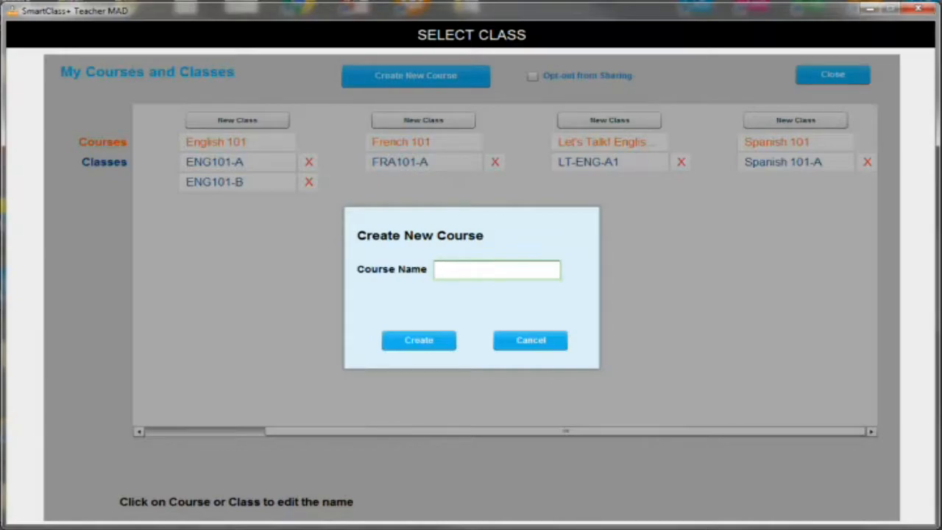
text(Germ)
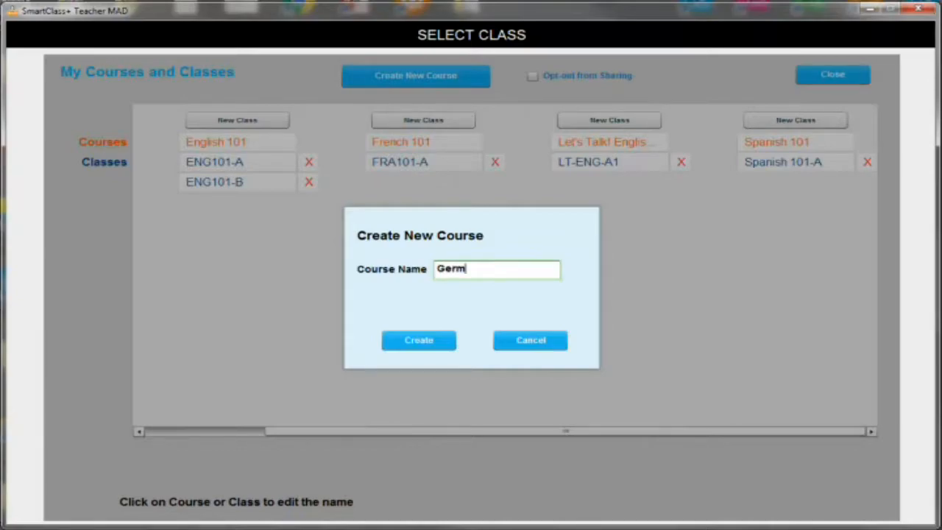
text(an 10)
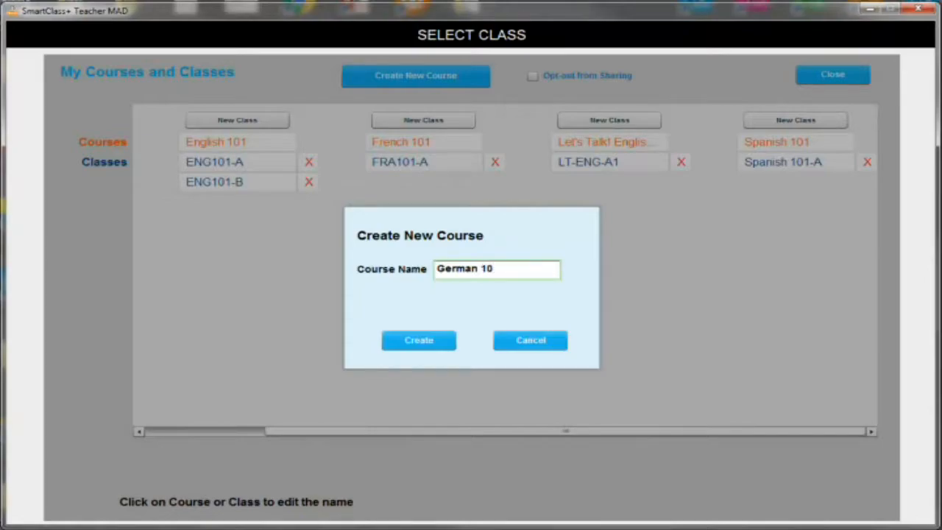
text(1)
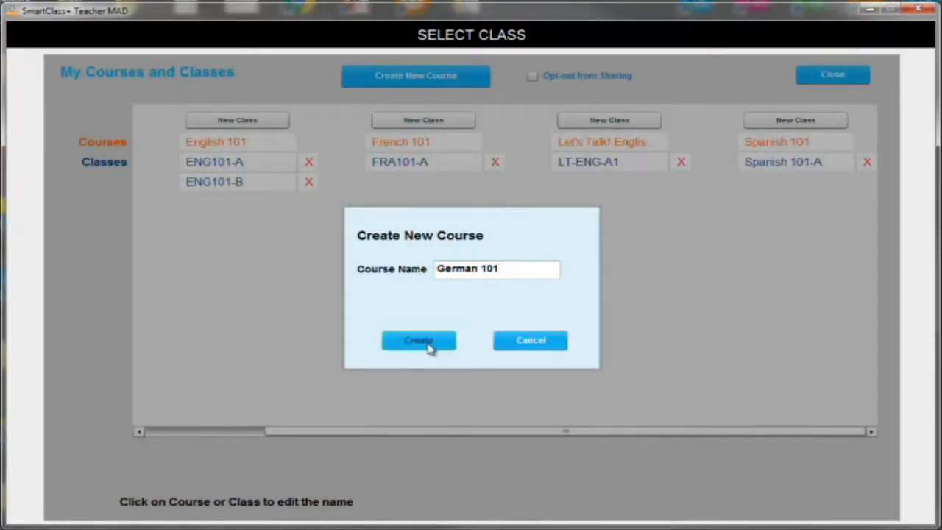
click(418, 340)
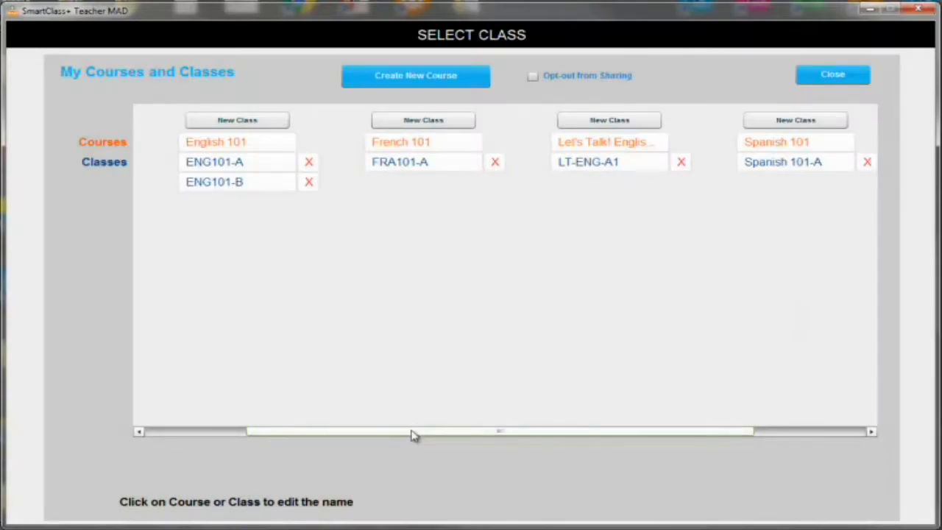
Scroll the course list right to reveal the empty German 101 column.
drag(412, 431, 615, 431)
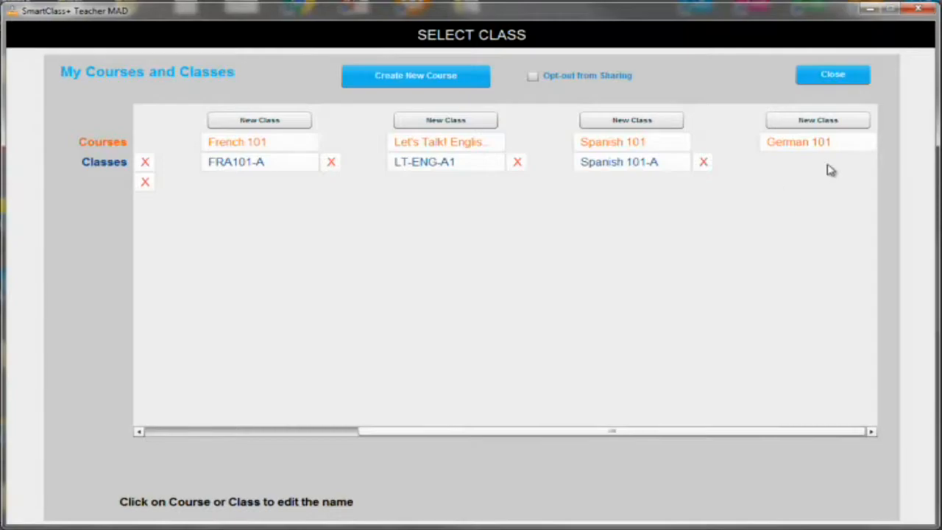
mouse_move(855, 163)
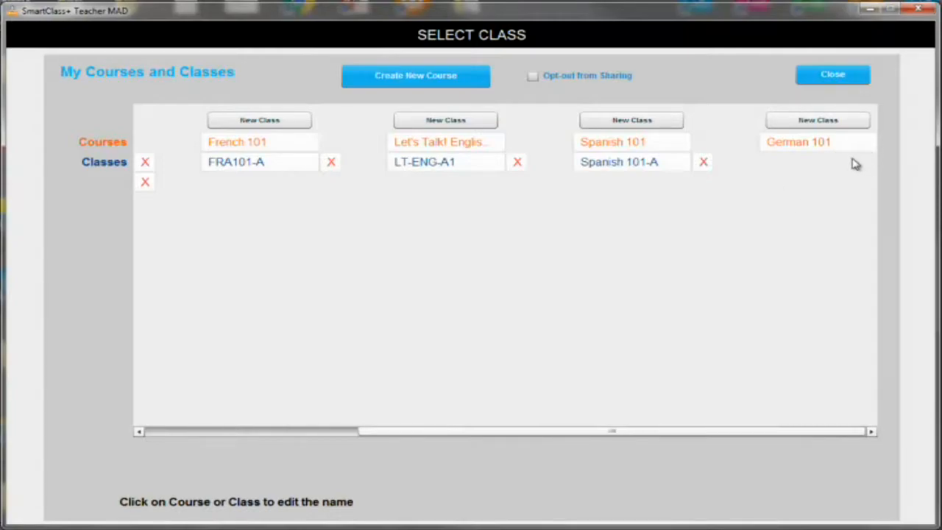
mouse_move(857, 158)
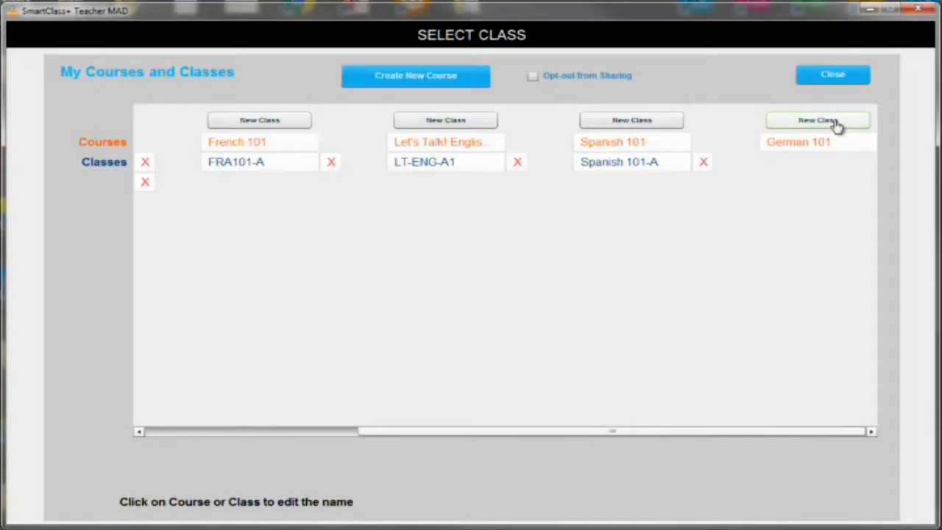
Create the class 'German 101-A' under the German 101 course.
click(818, 120)
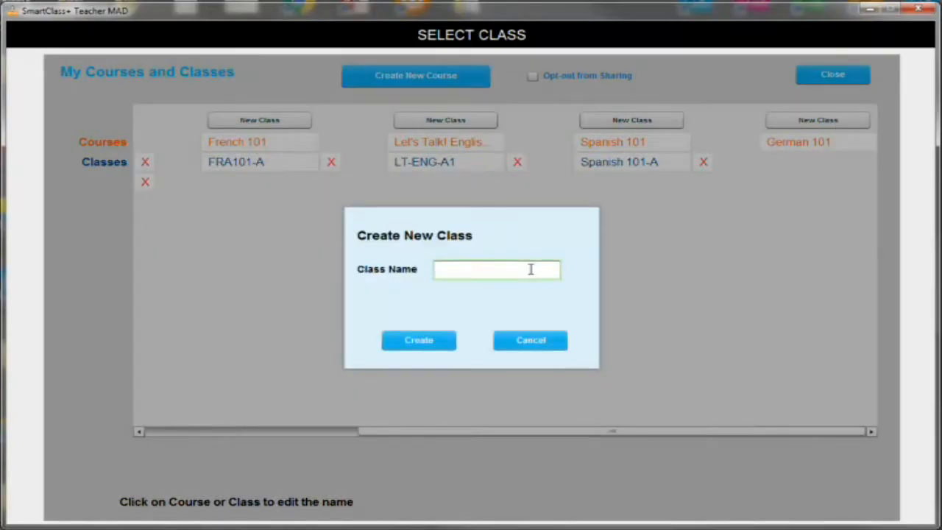
text(German)
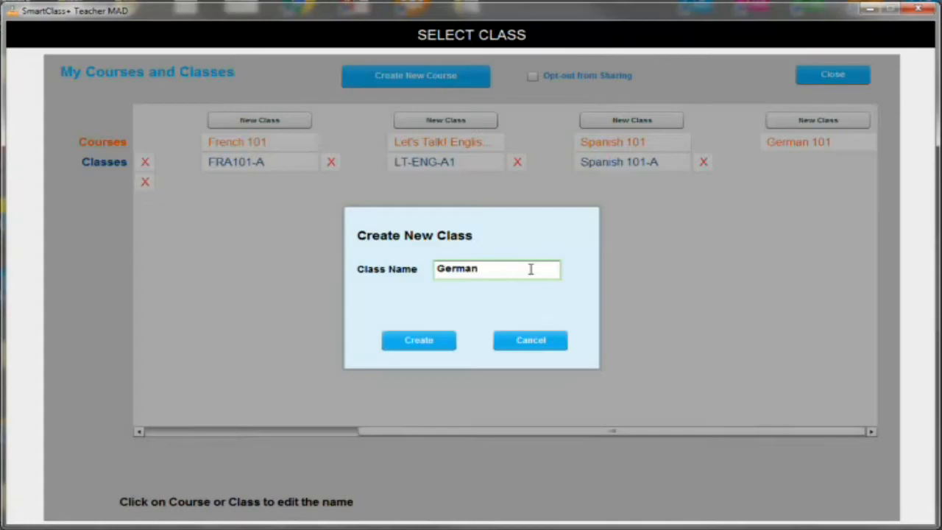
text(101-A)
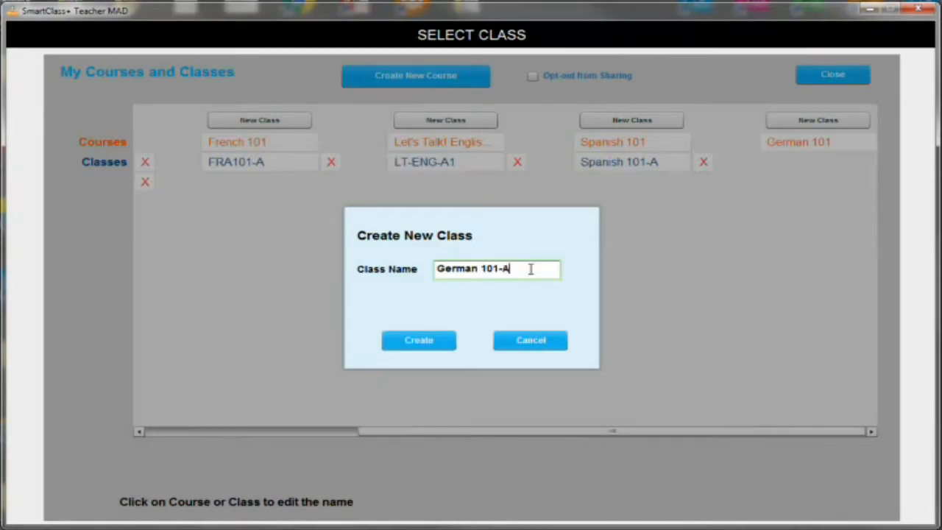
click(418, 339)
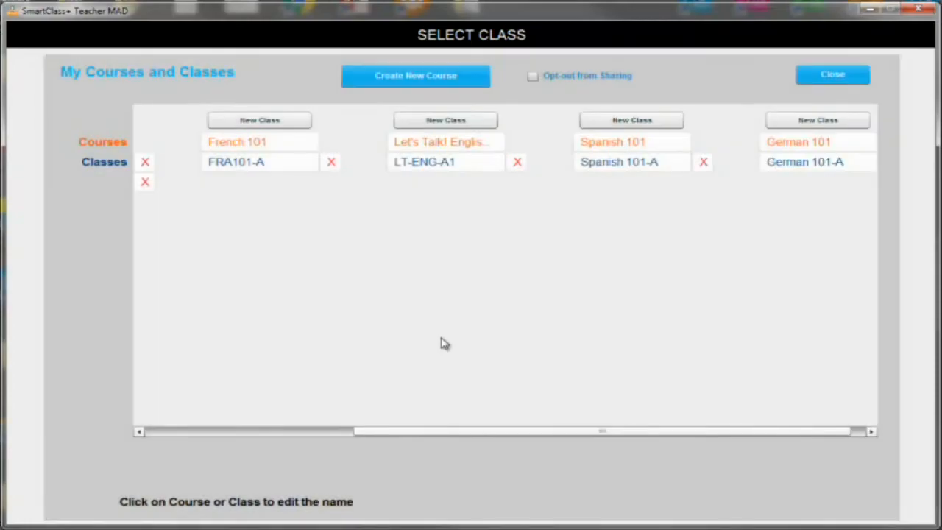